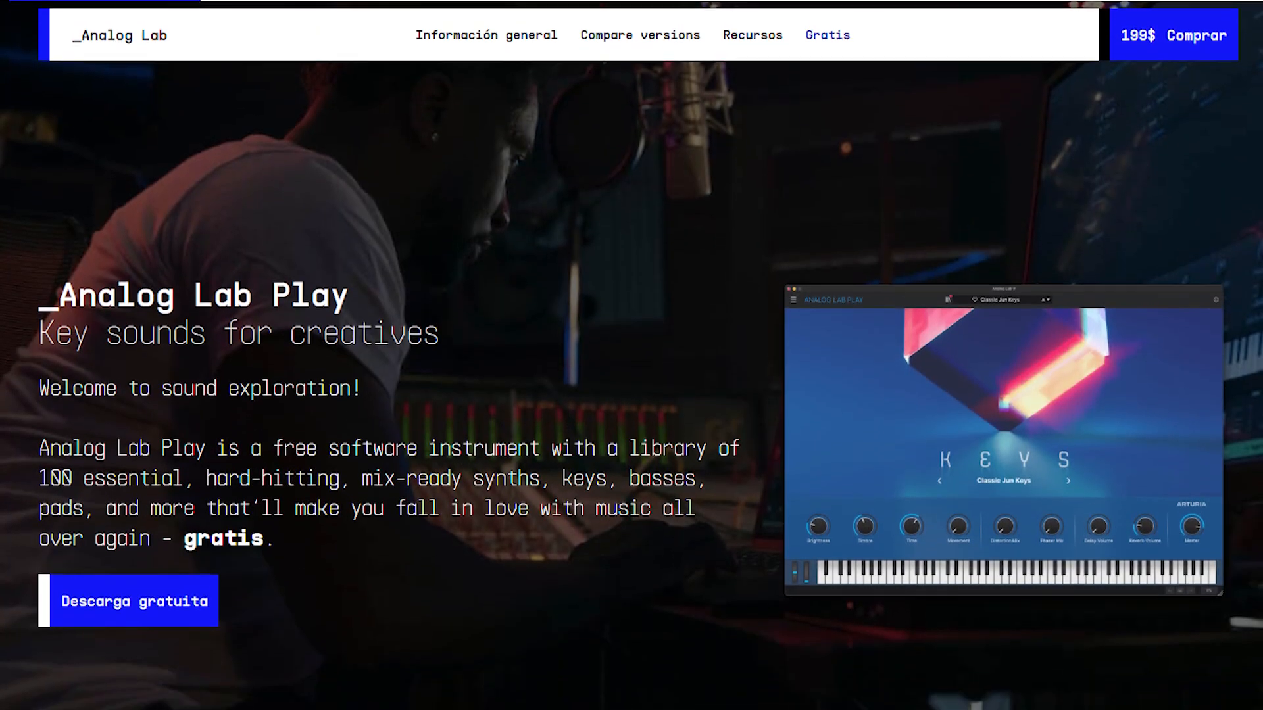
{"action": "scroll", "scroll_direction": "down", "scroll_amount": 3}
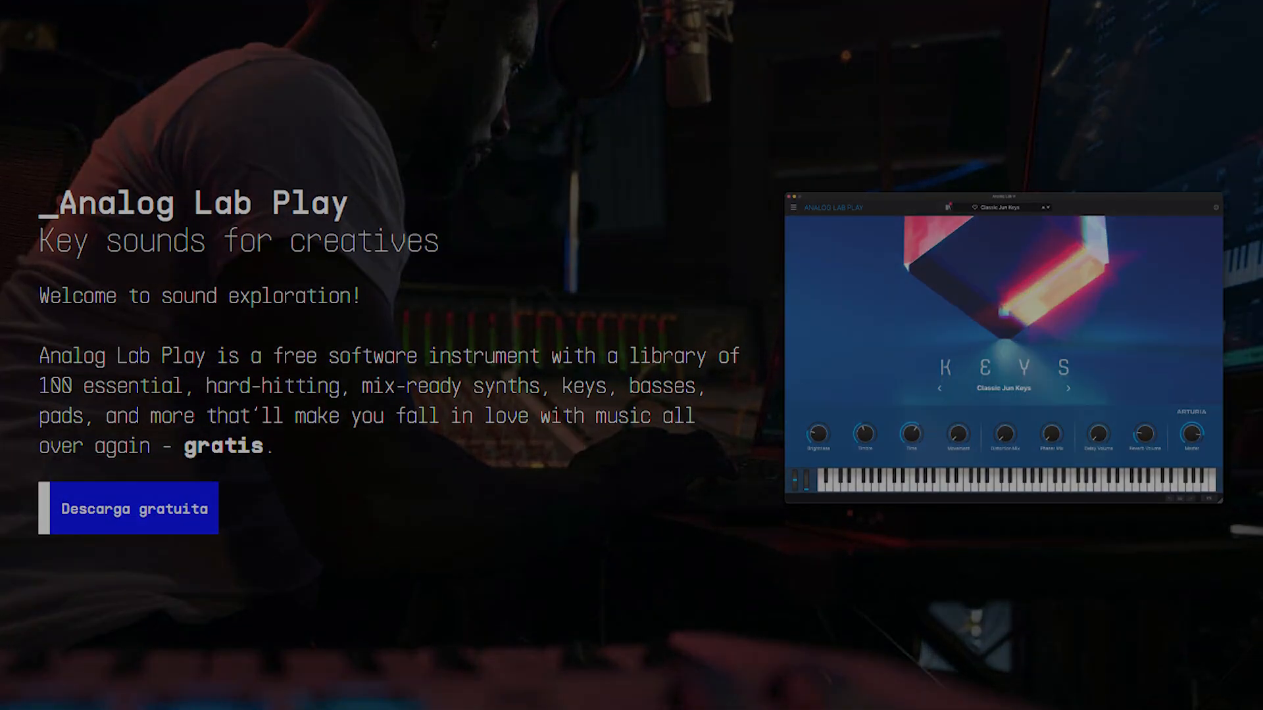